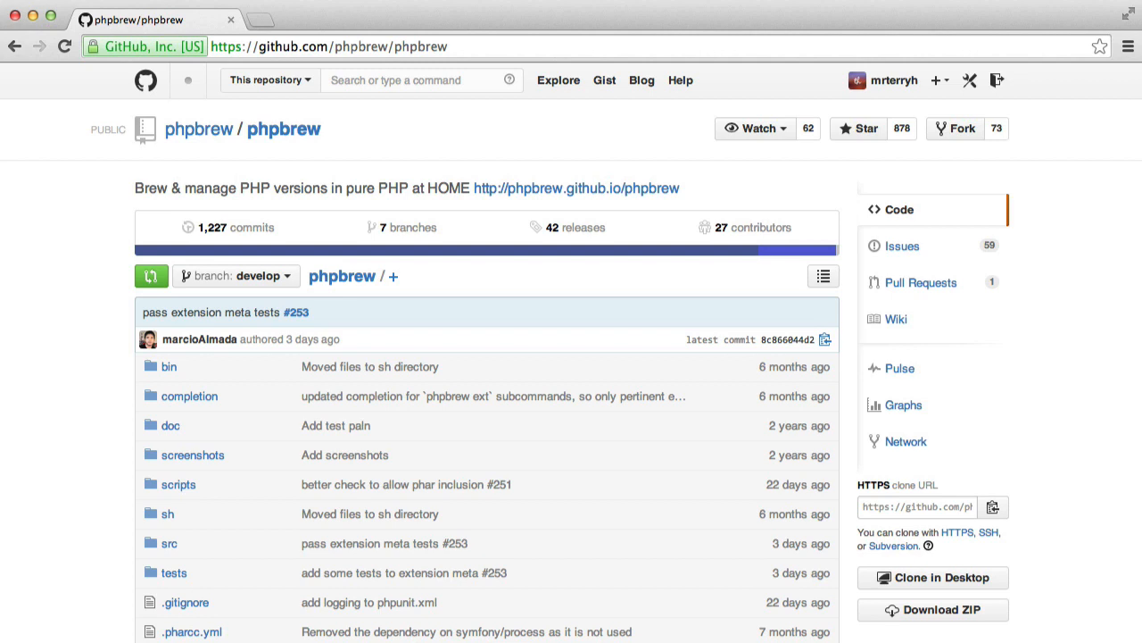
mouse_move(1112, 161)
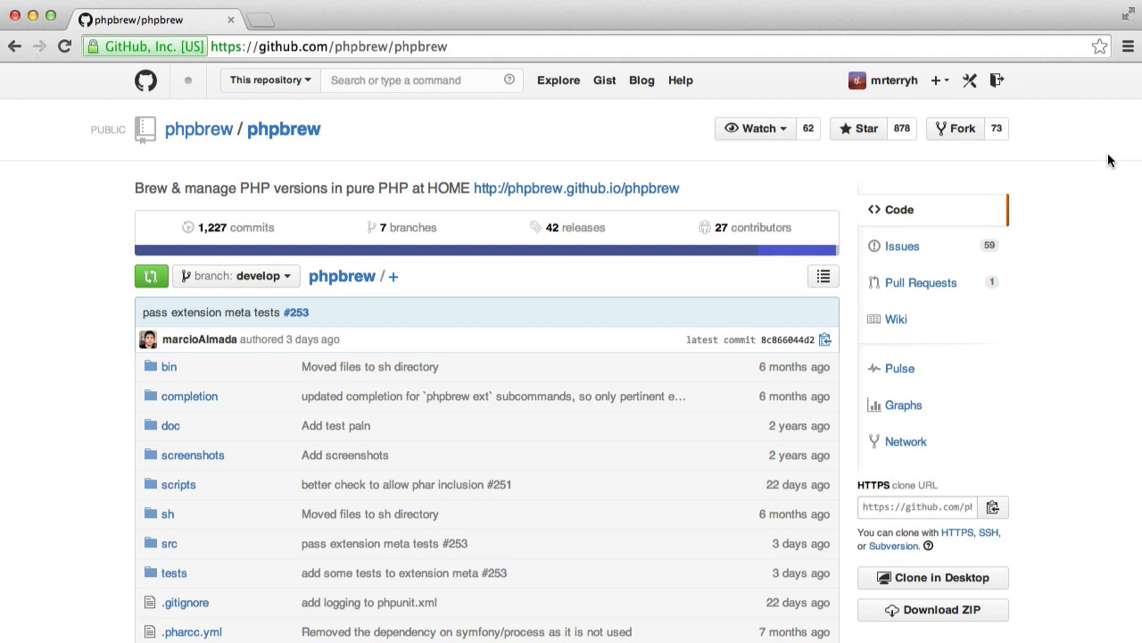
mouse_move(1048, 187)
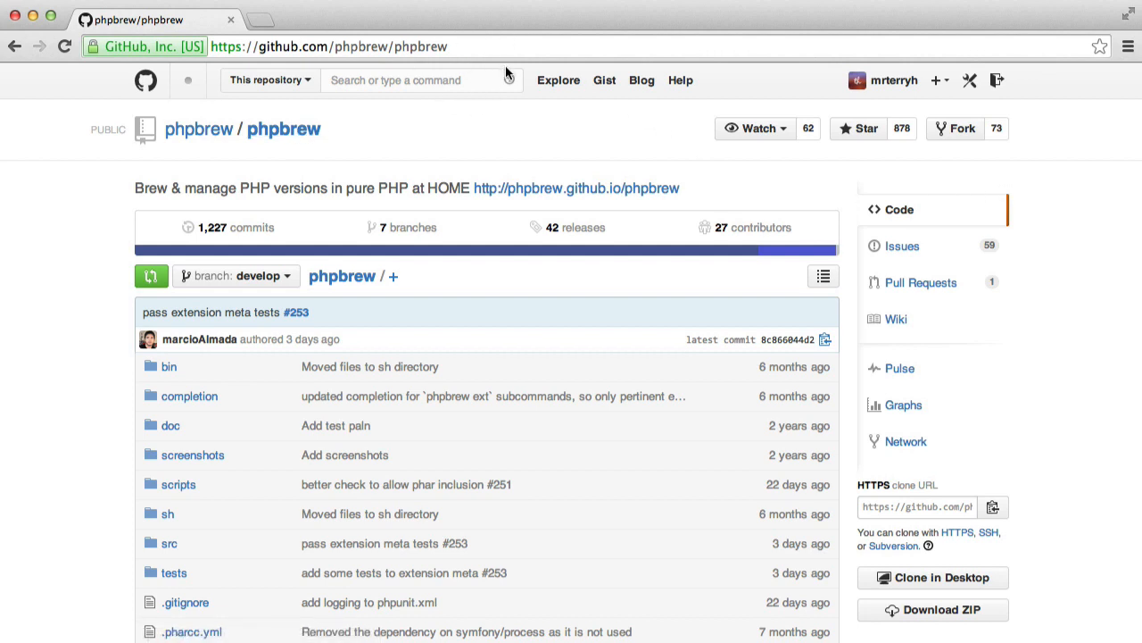
mouse_move(495, 47)
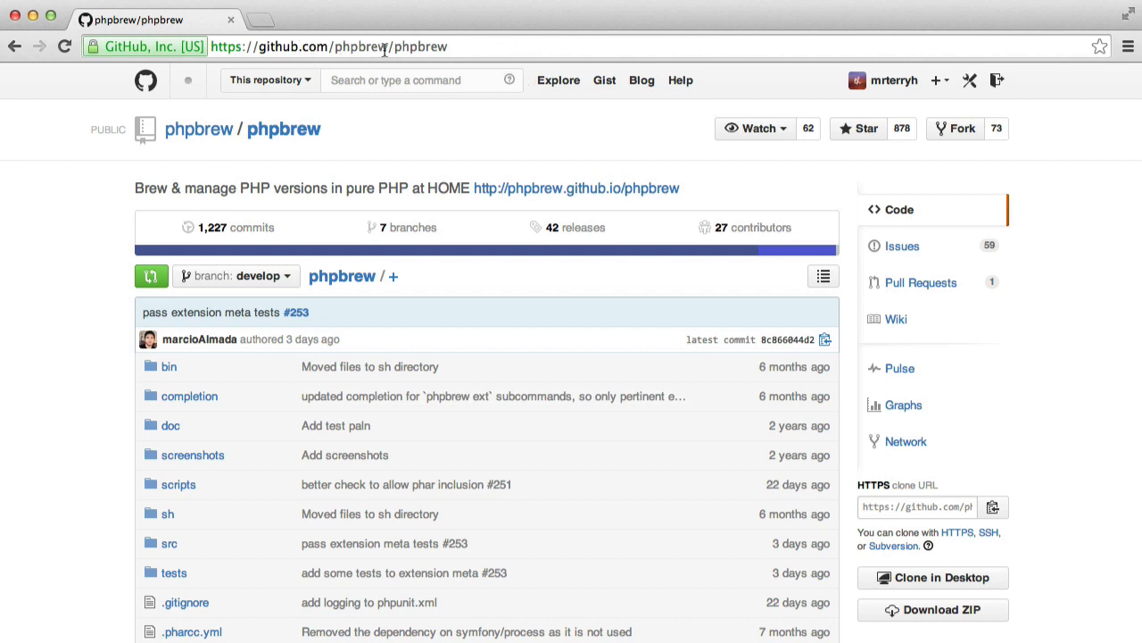
Step: Install the PHP 5.6.0 beta build in Terminal with phpbrew install
scroll("down", 3)
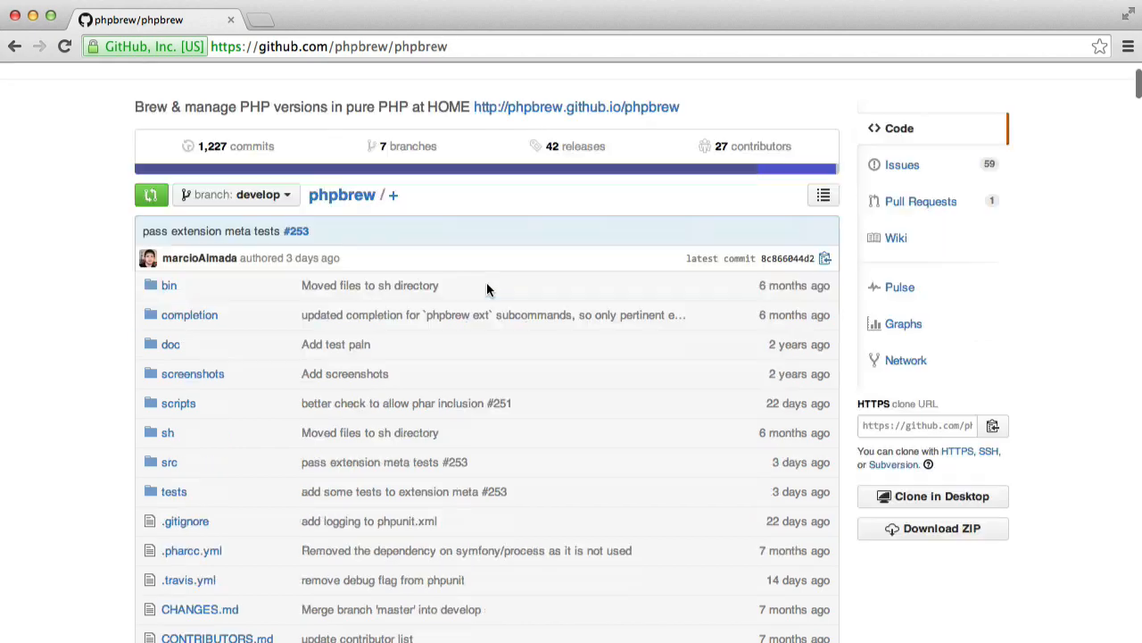
scroll("down", 3)
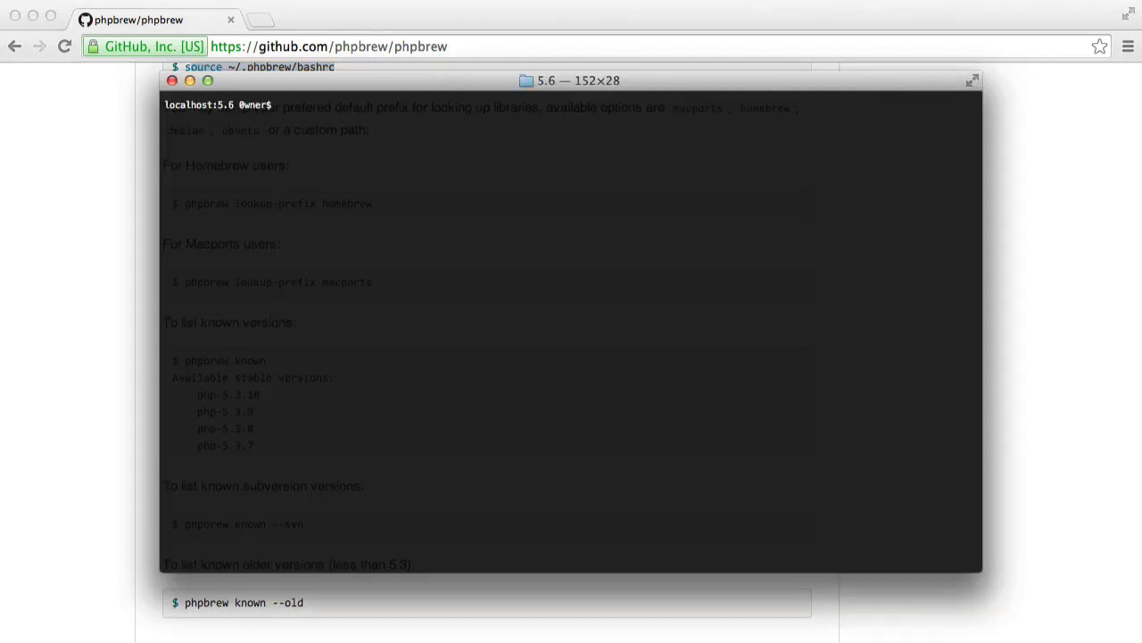
type("phpbrew install php-5.6.0beta1")
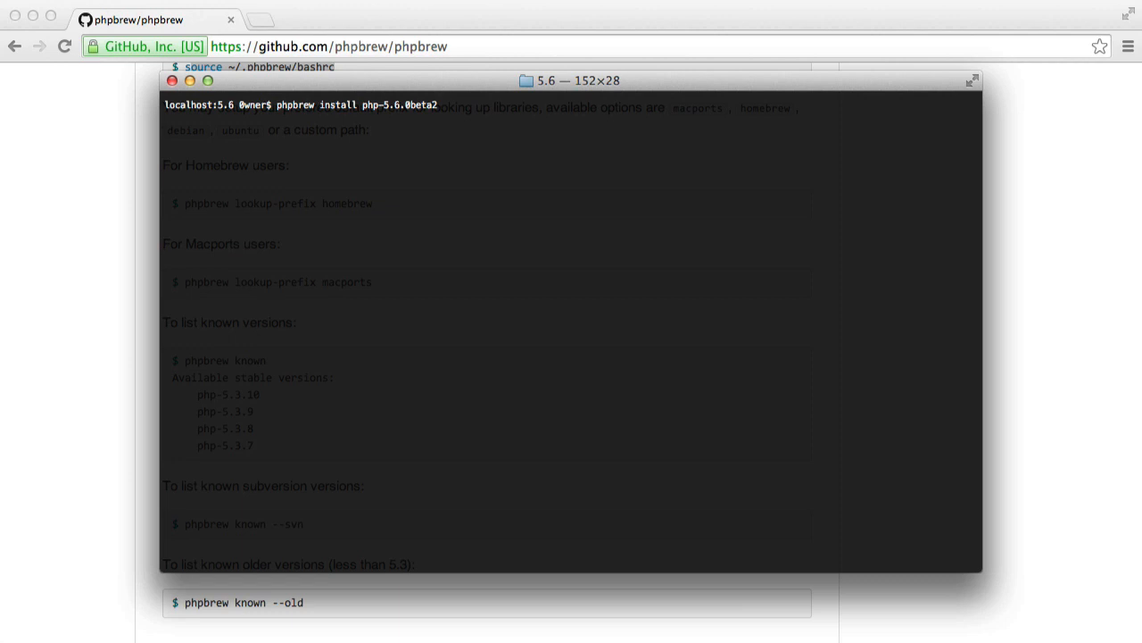
Step: Switch to php-5.6.0beta2 with phpbrew use and confirm it with php -v
type("phpbrew use php-5")
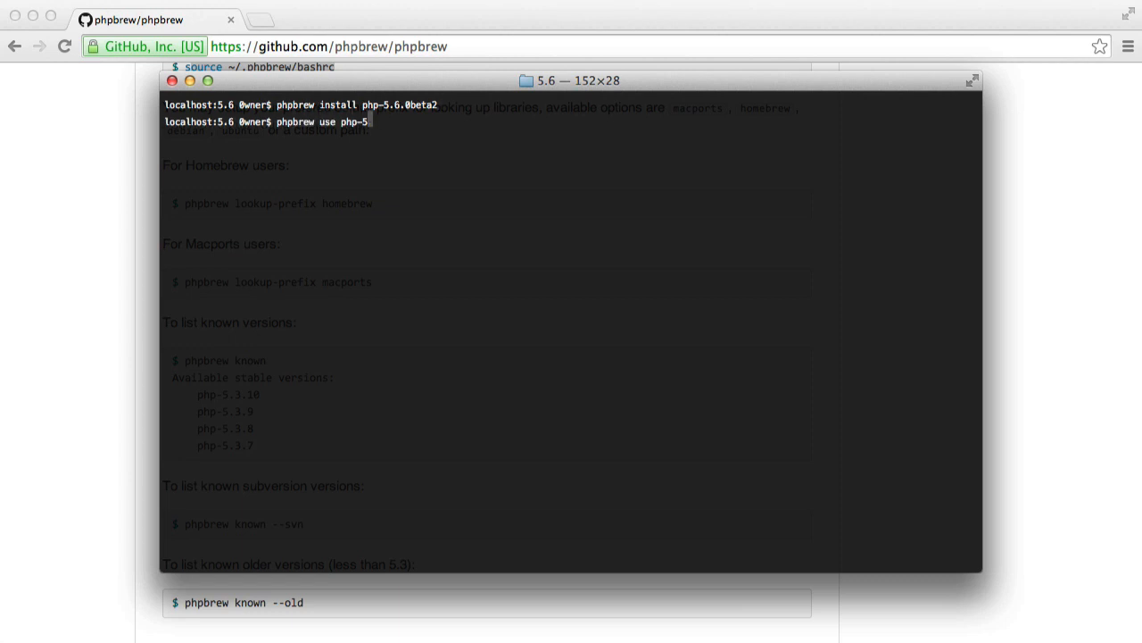
type(".6 0")
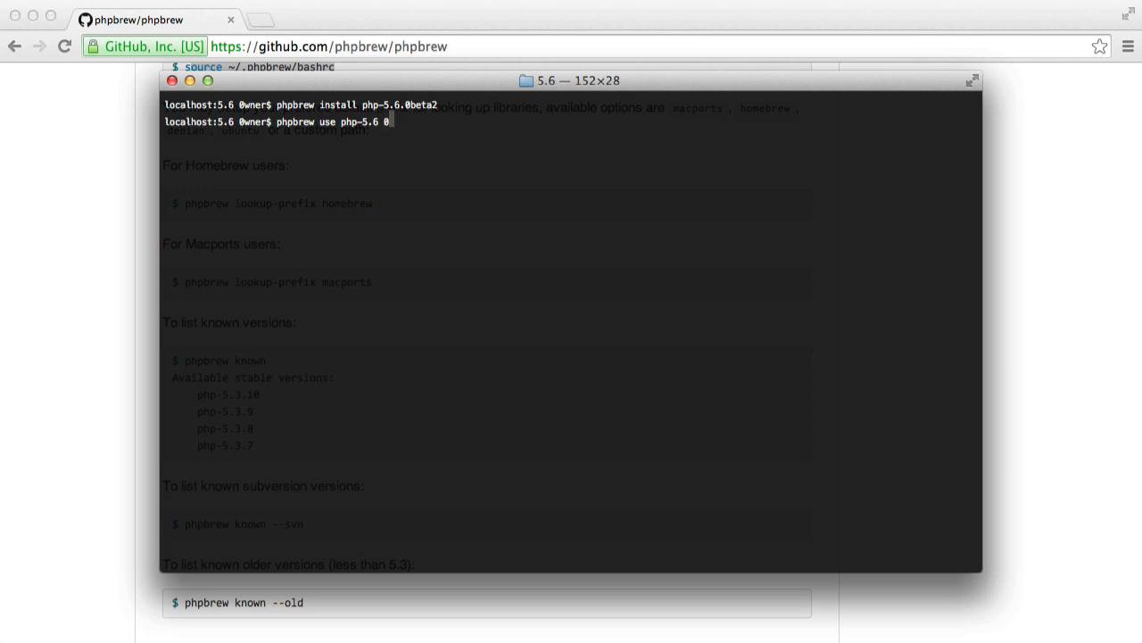
type("bet")
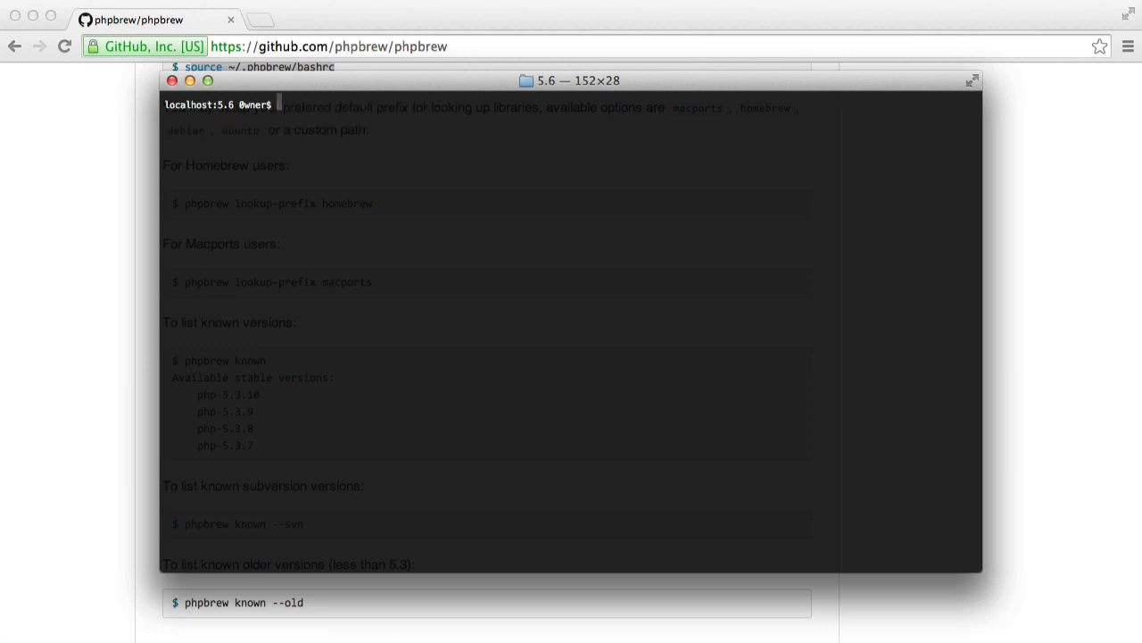
type("php -v")
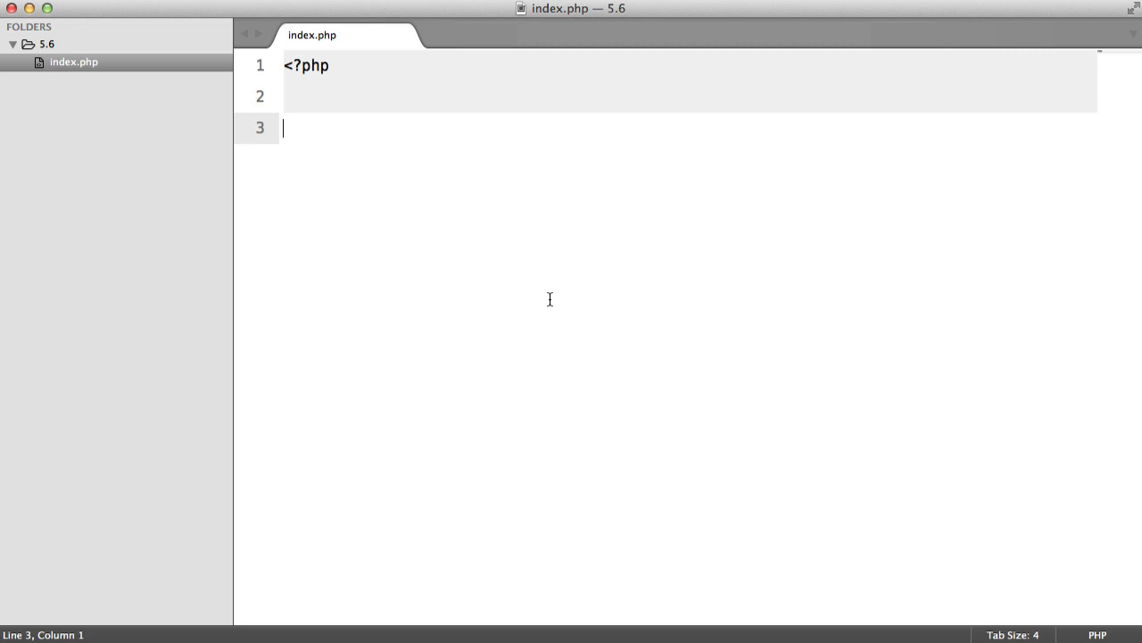
Step: Write an empty unsetSessionVars() function declaration in index.php
type("f")
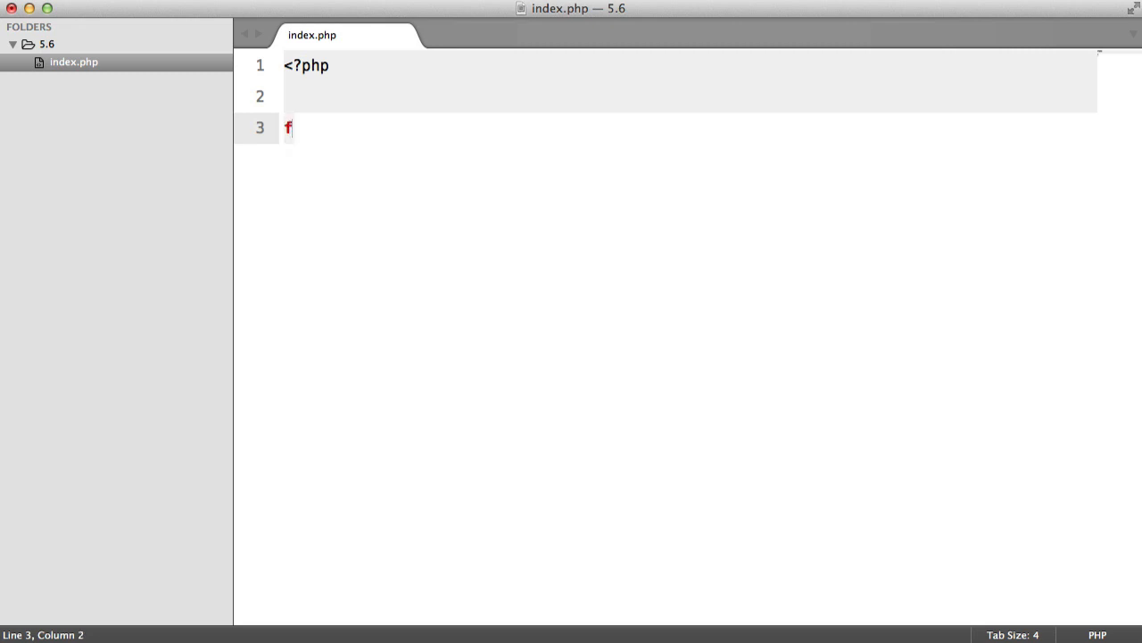
key("backspace")
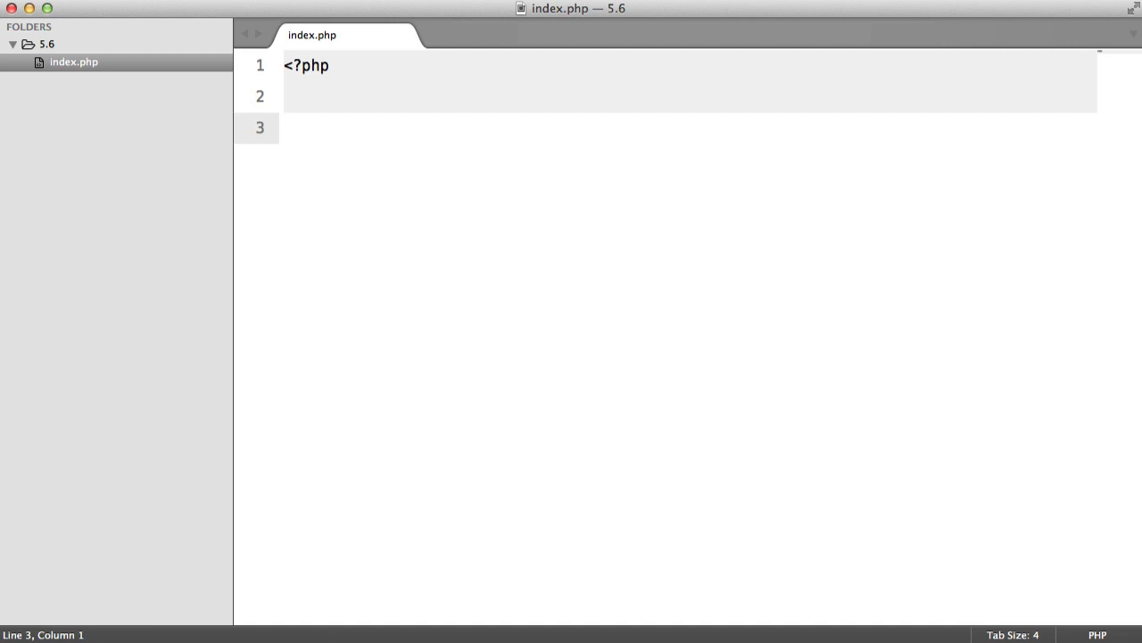
type("functio")
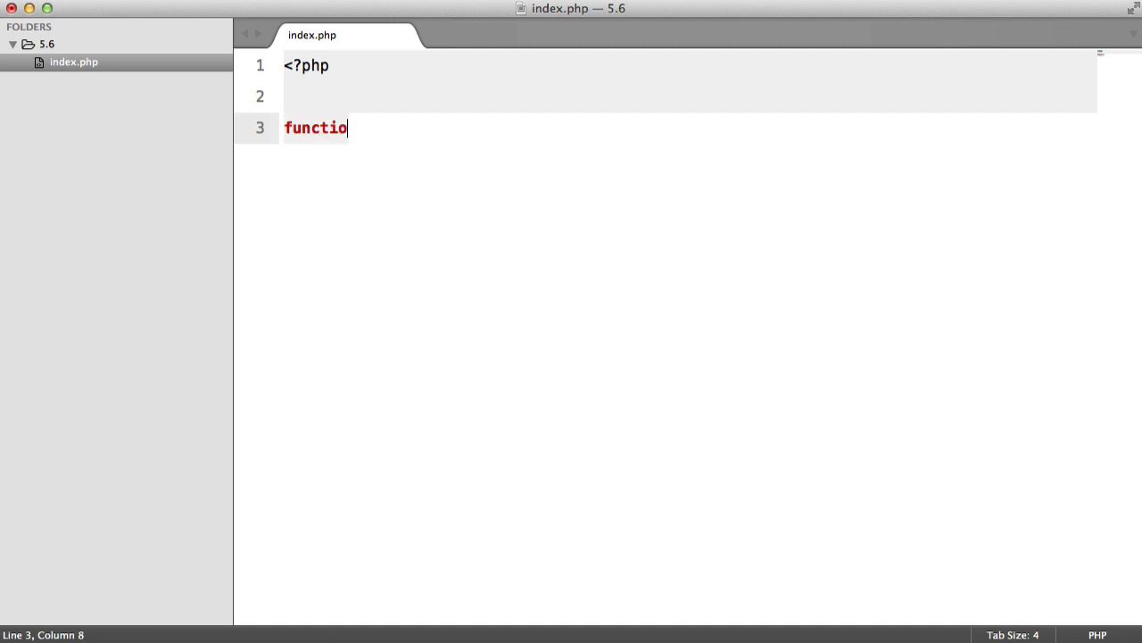
type("n unsetSessi")
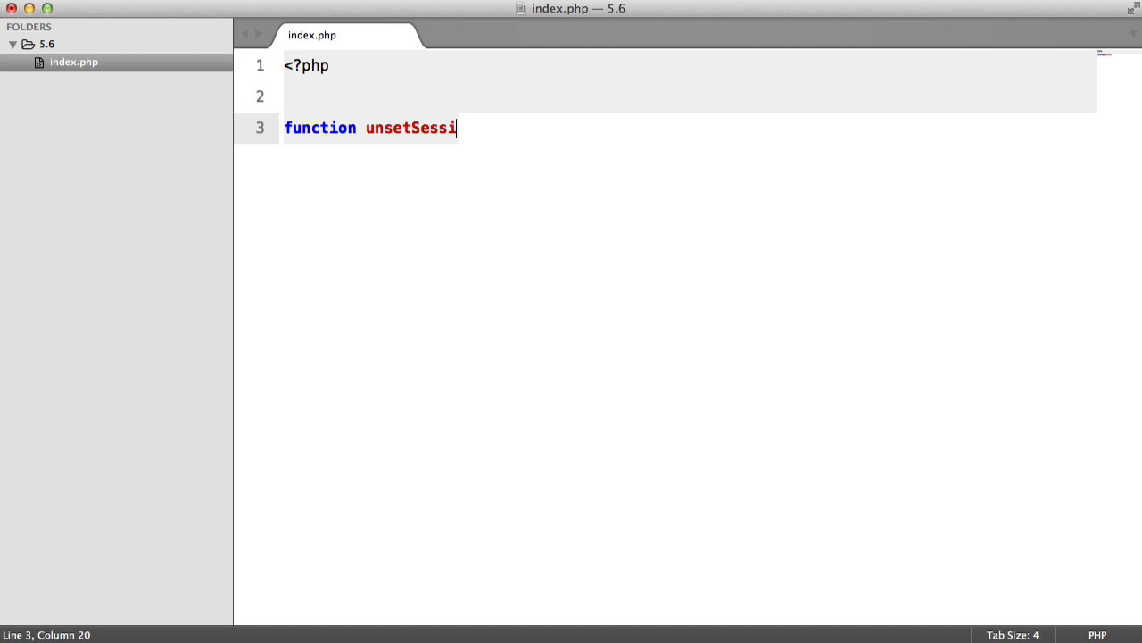
type("onVars()")
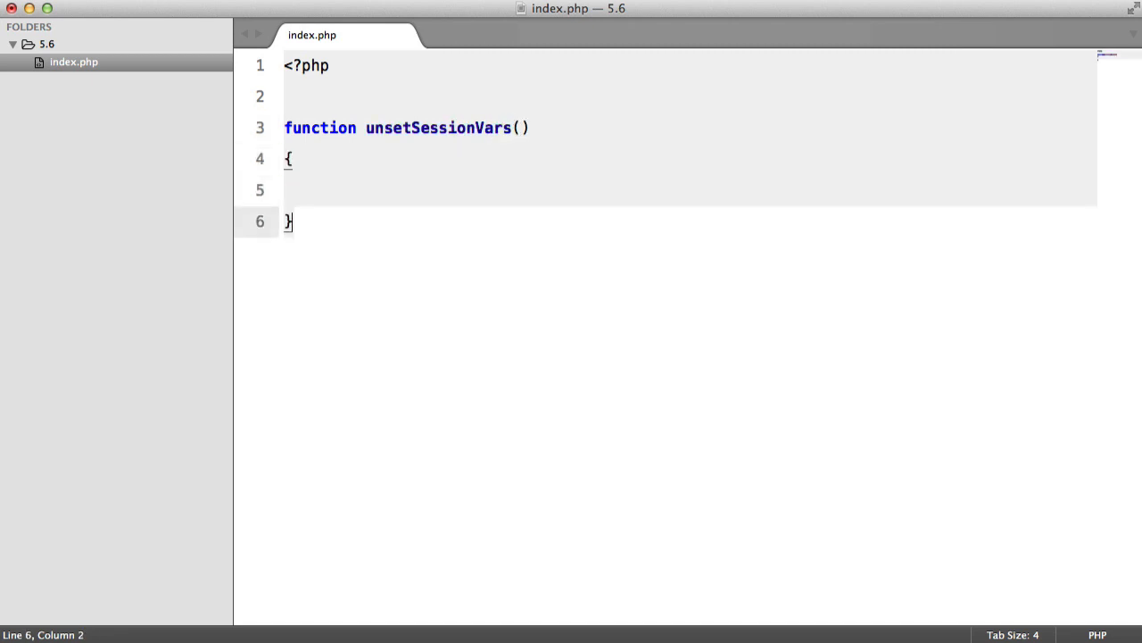
Step: Add the call unsetSessionVars('userId', 'username'); below the function
type("unsetS")
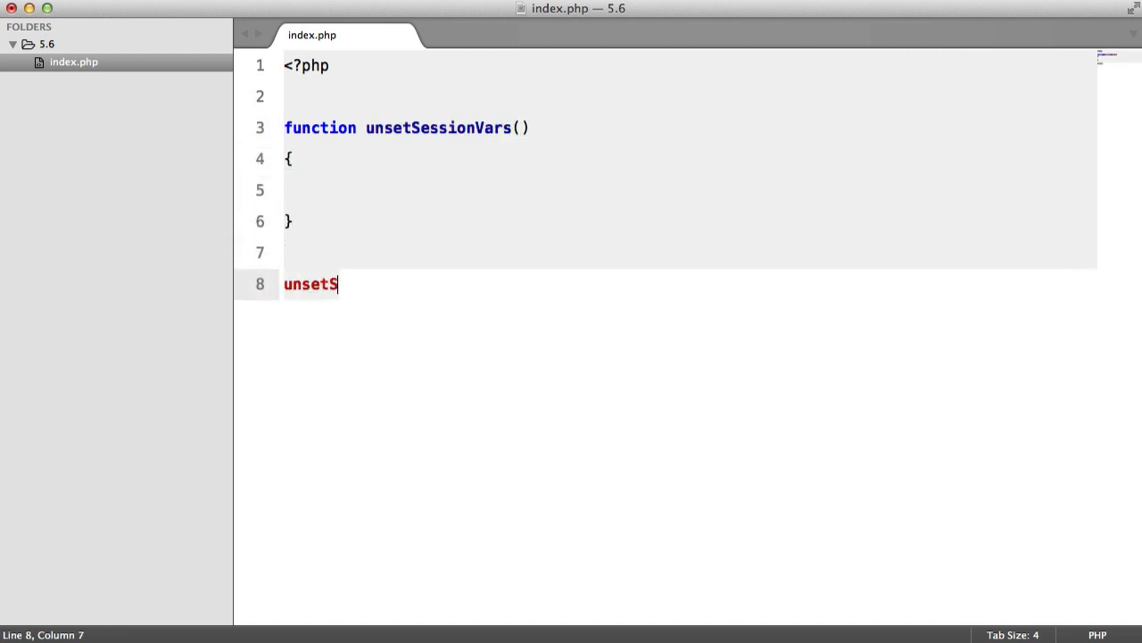
type("essionVars();")
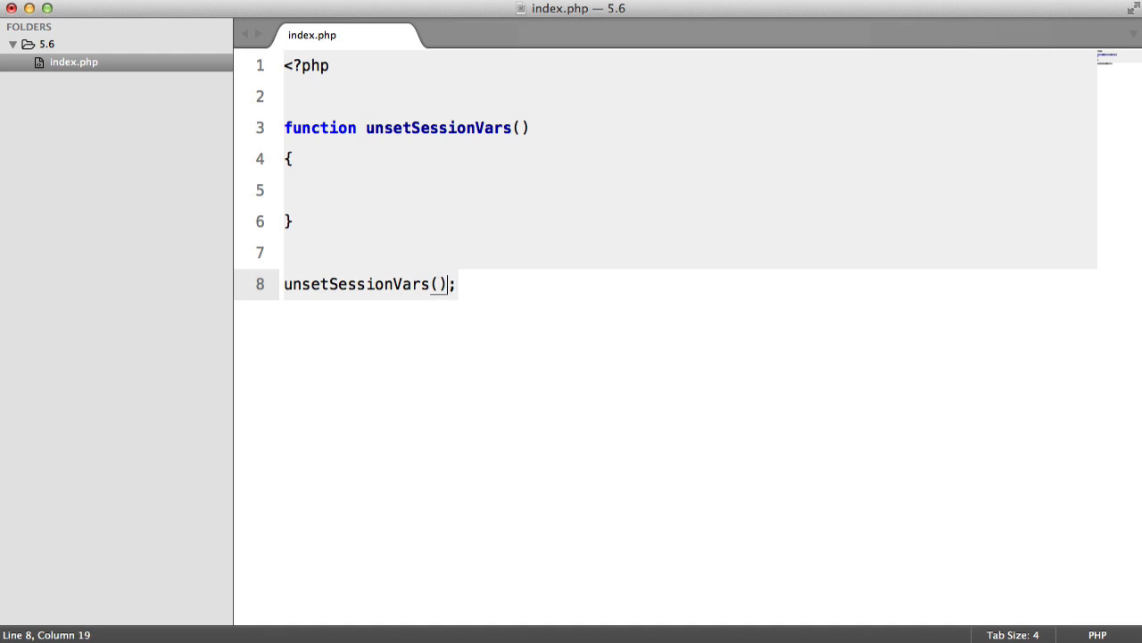
type("'userId'")
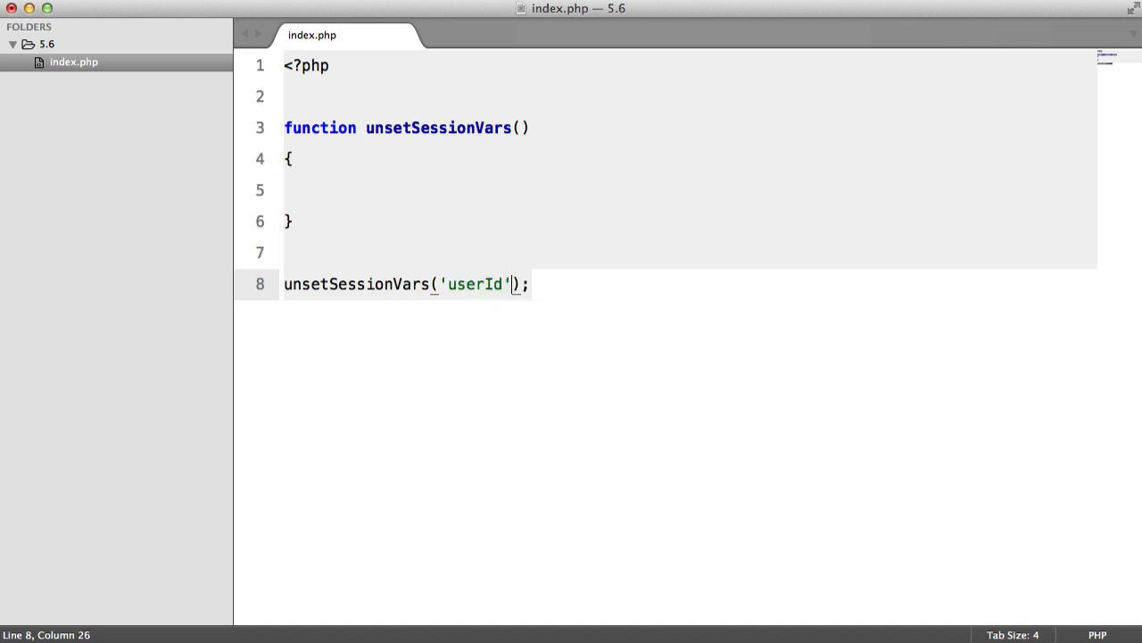
type(", 'username'")
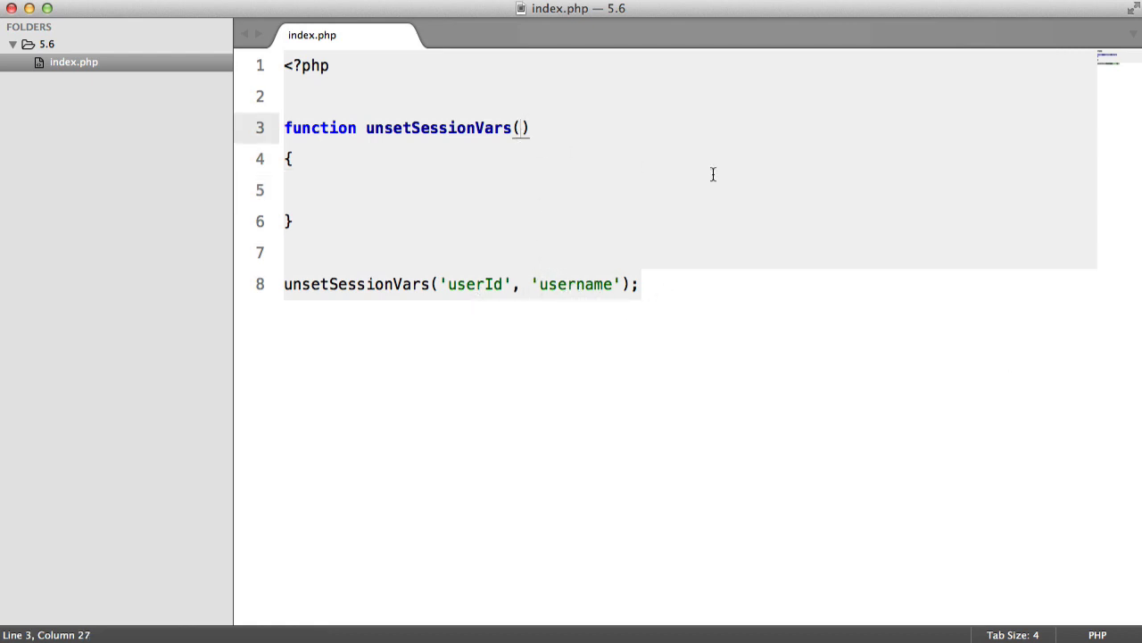
type("$arg1, $a")
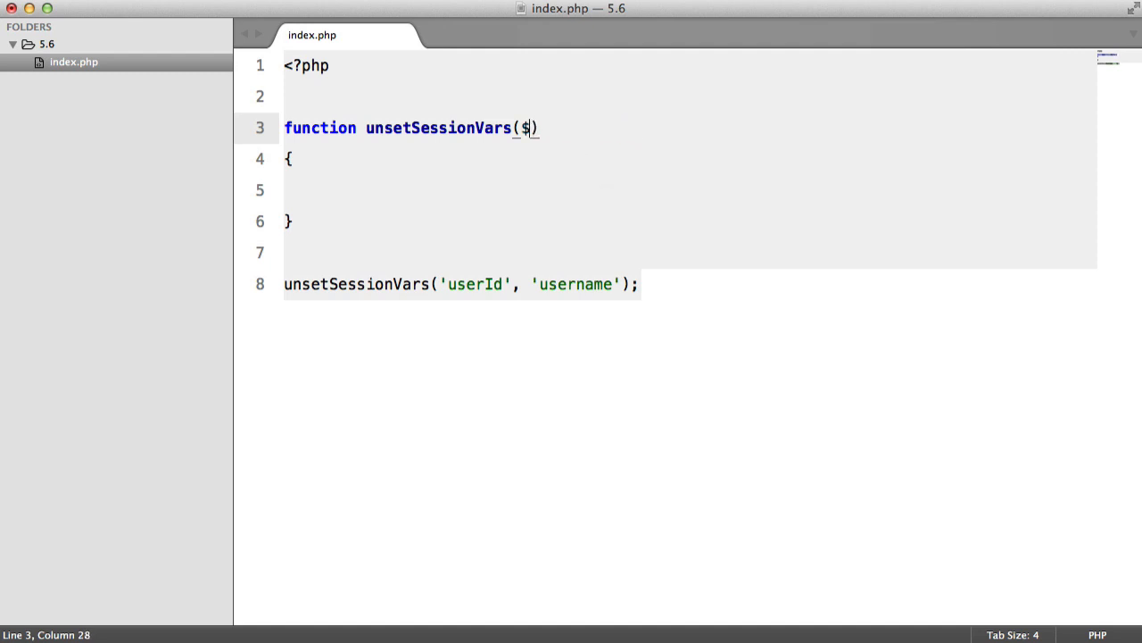
key("backspace")
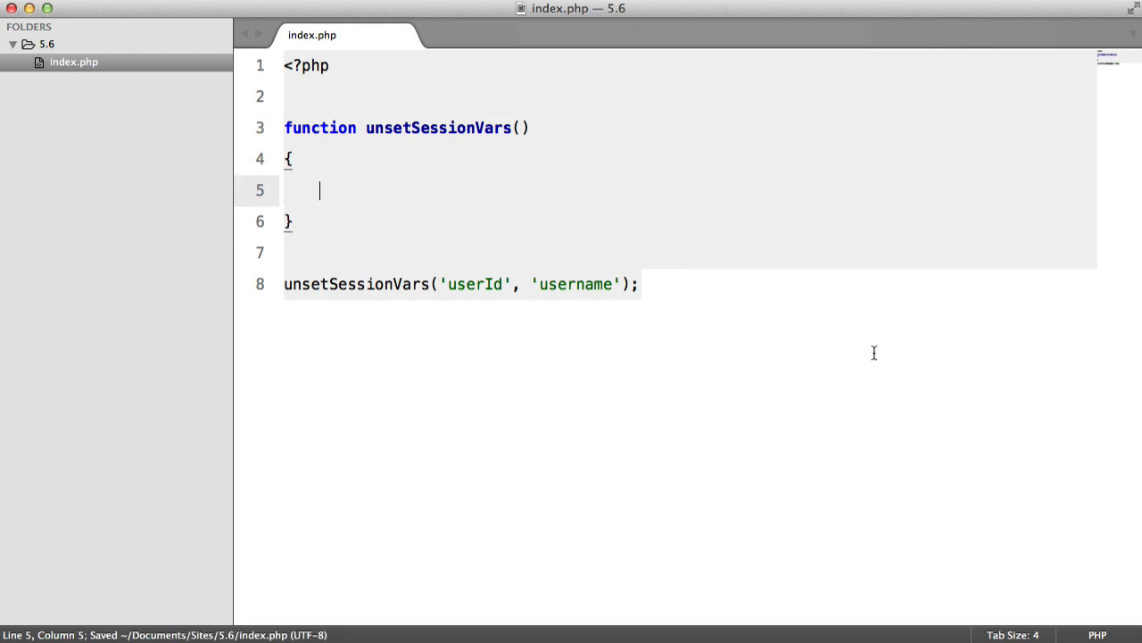
Step: Add $args = func_get_args(); inside unsetSessionVars
type("$")
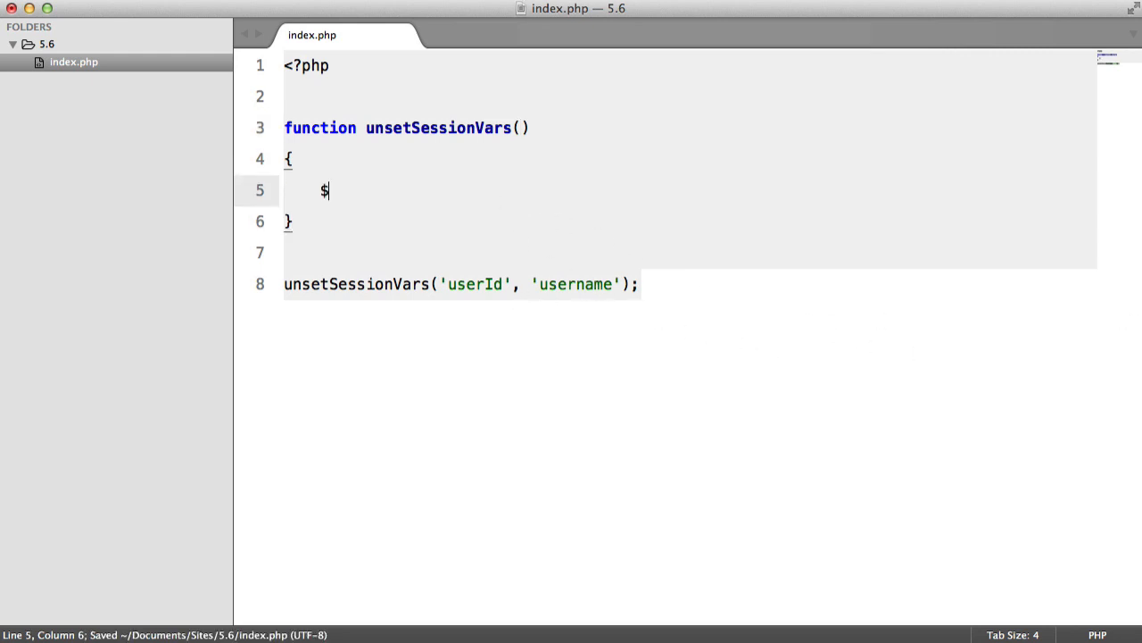
type("args = func_get_args")
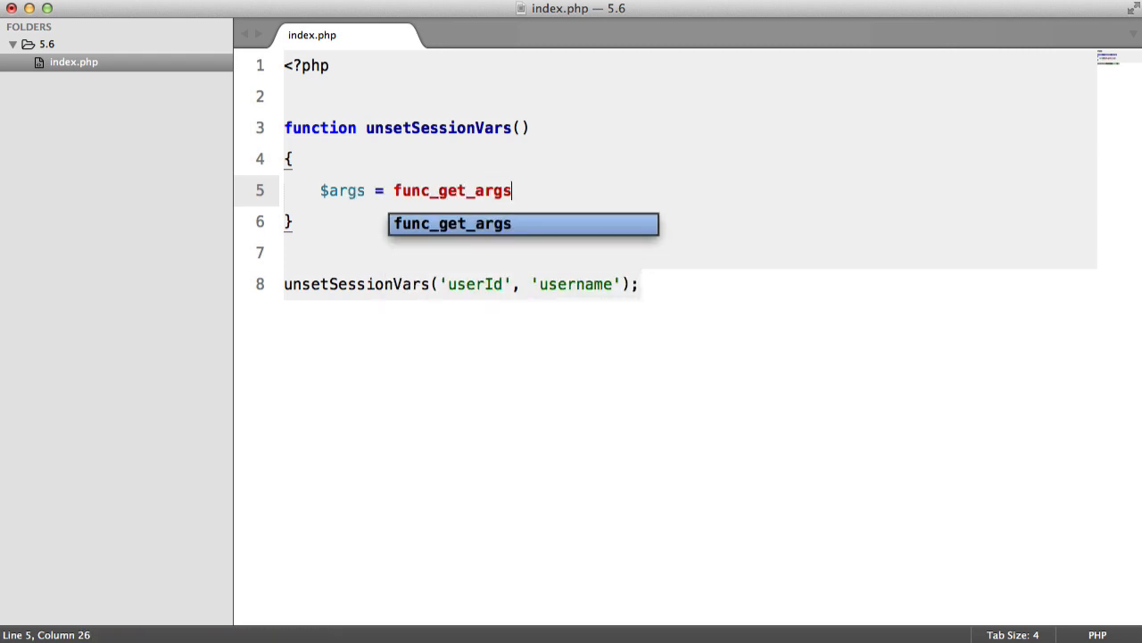
key("Enter")
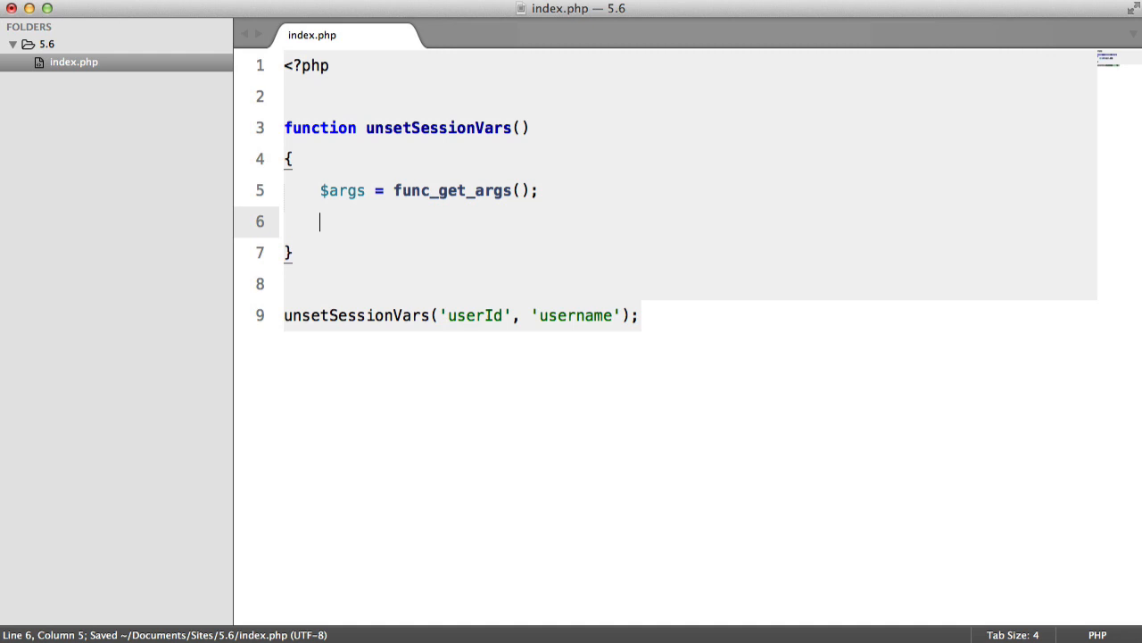
Step: Add a foreach loop over $args echoing each $arg followed by a space
type("foreach ($args")
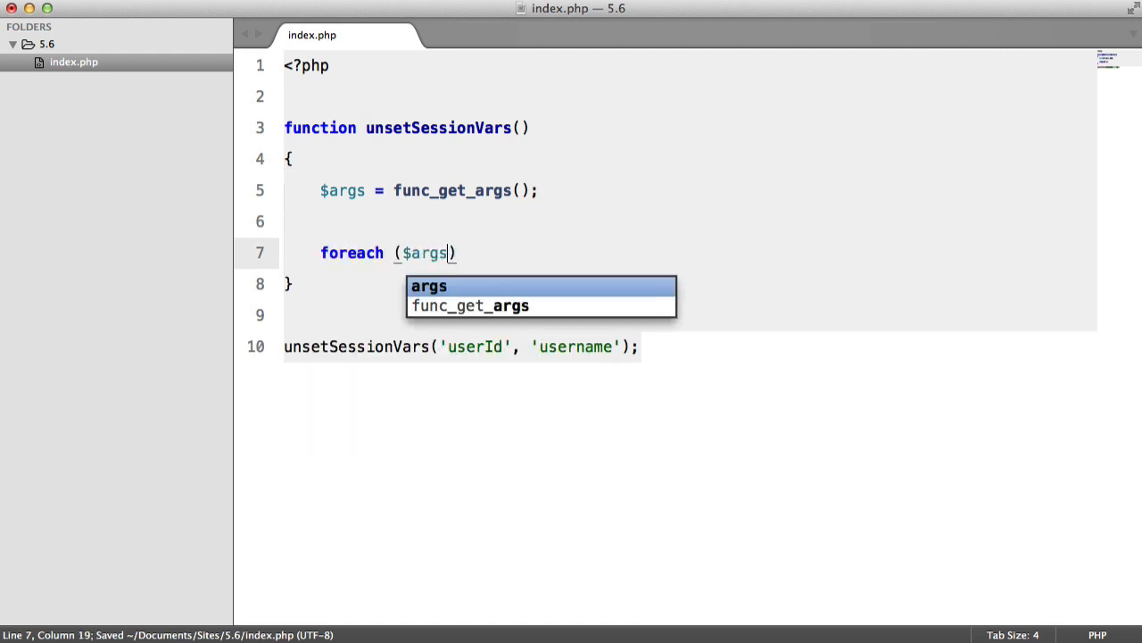
type("as $arg) {")
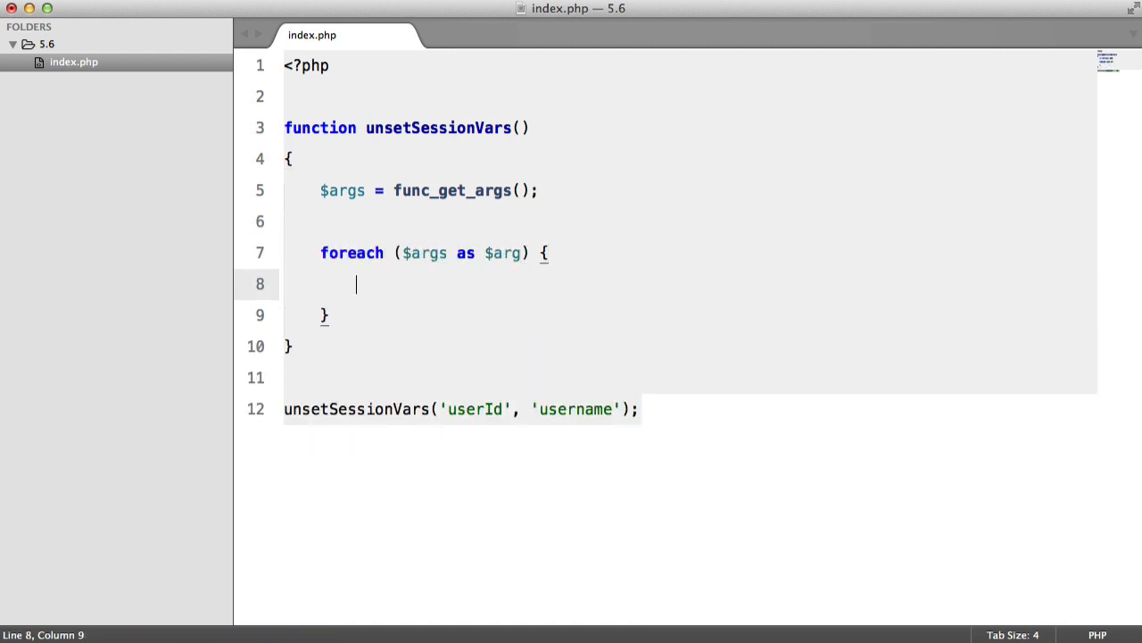
type("echo $arg;")
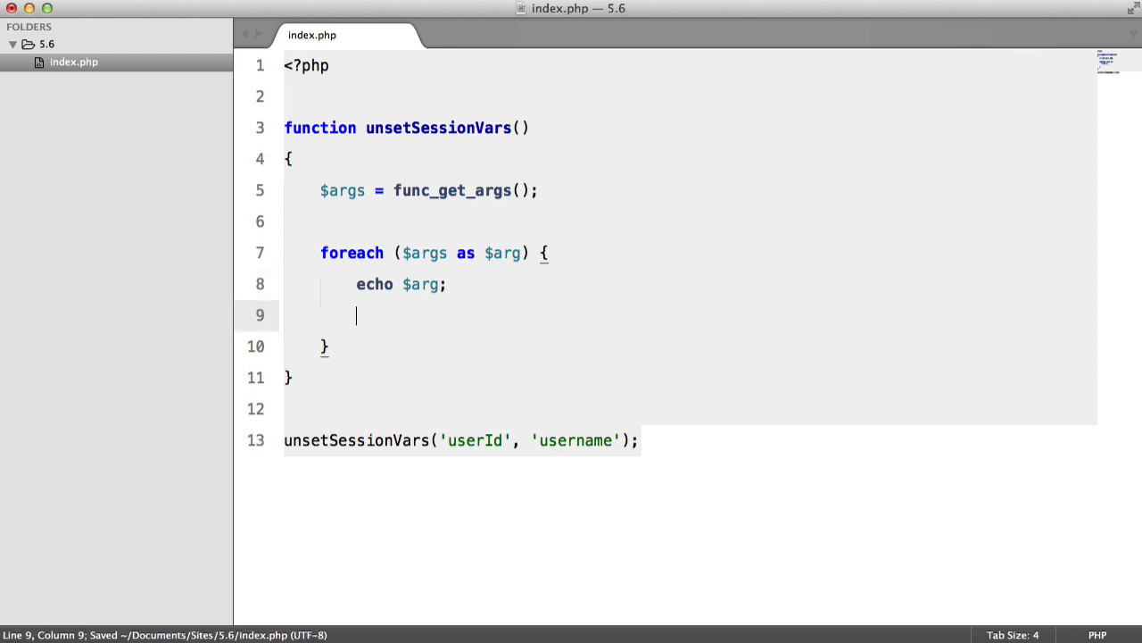
type("$_SESSION")
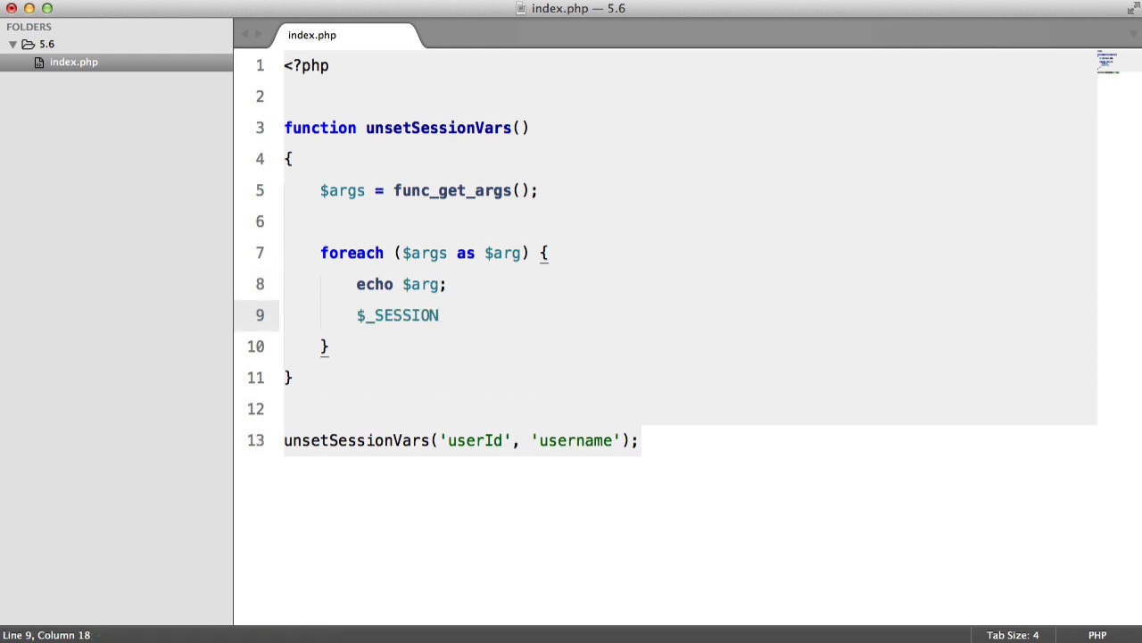
type("unset(")
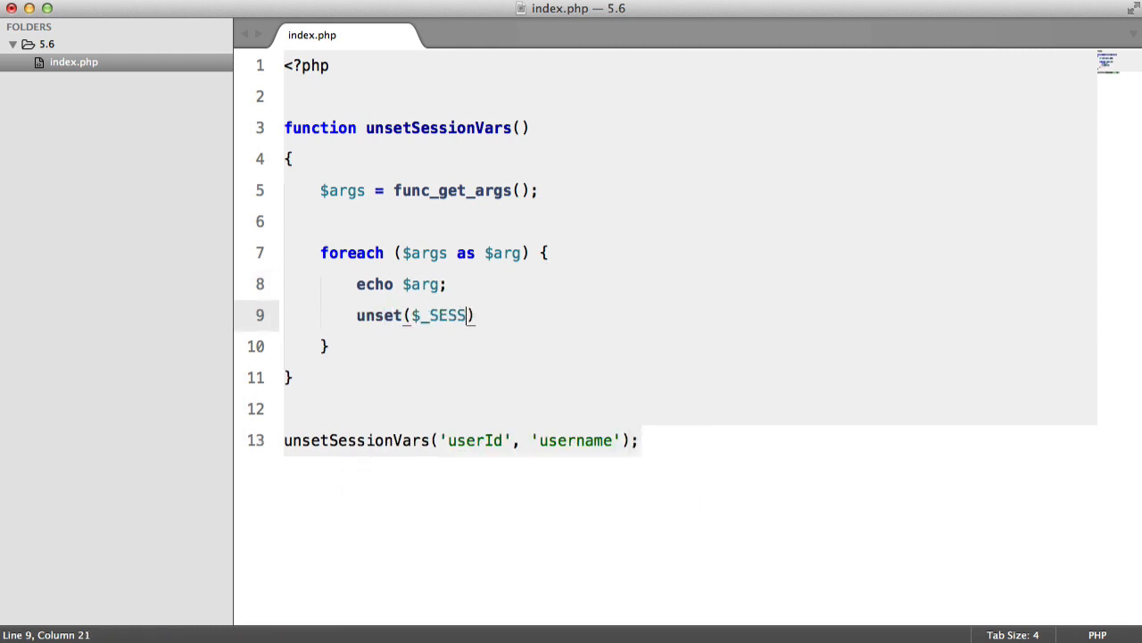
type("ION[")
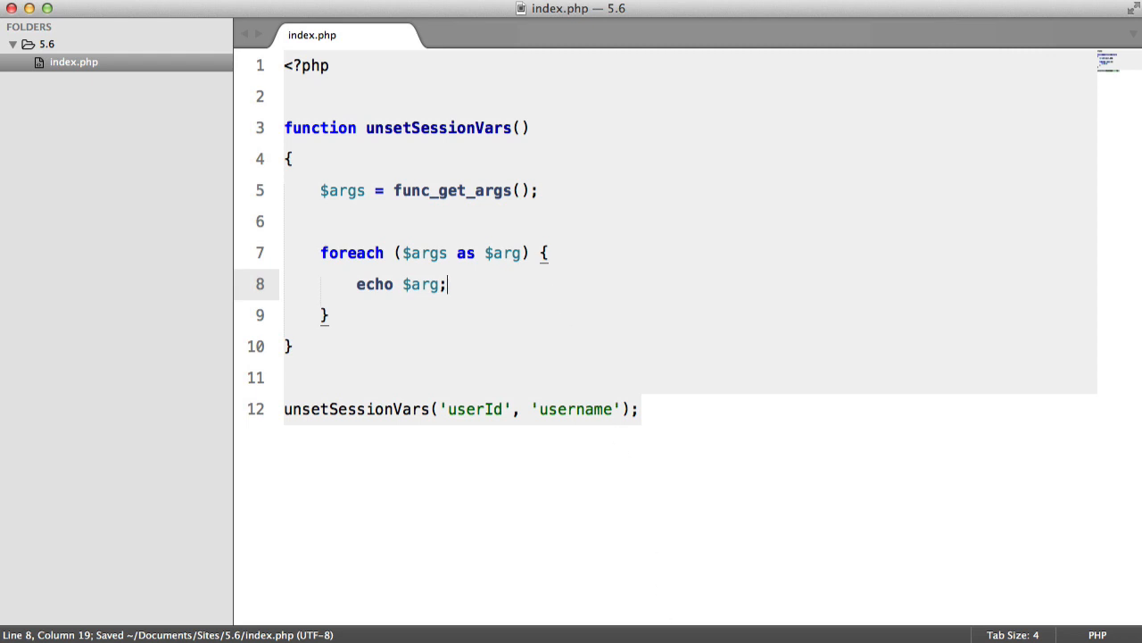
type(". ' '")
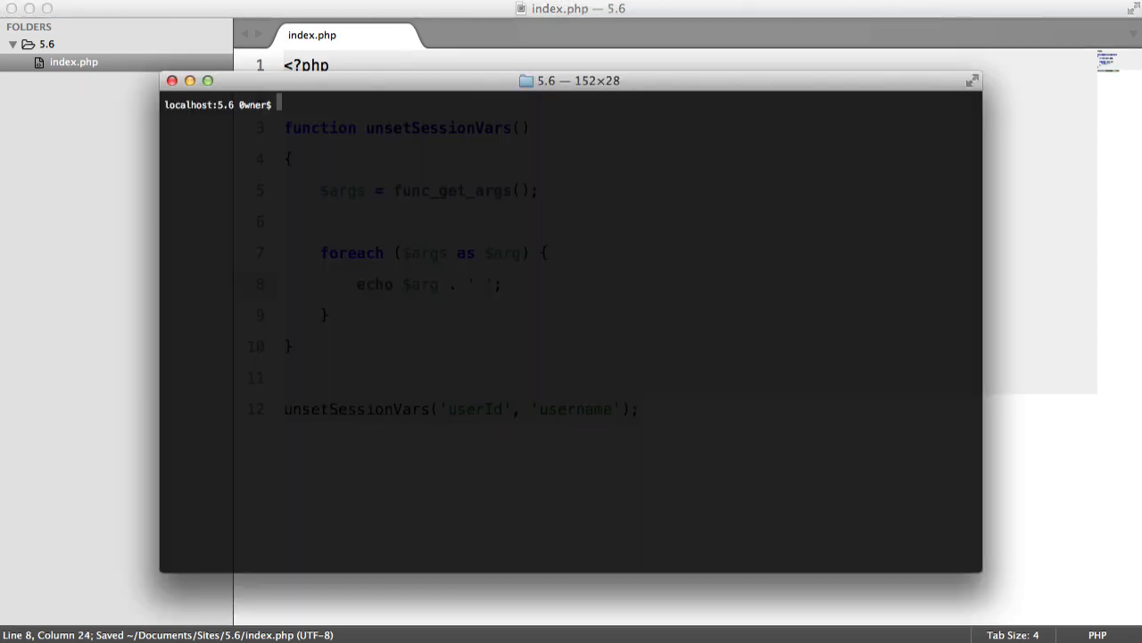
Step: Run php index.php, then add 3 through 9 as extra call arguments
type("php in")
left_click(472, 409)
type(", ")
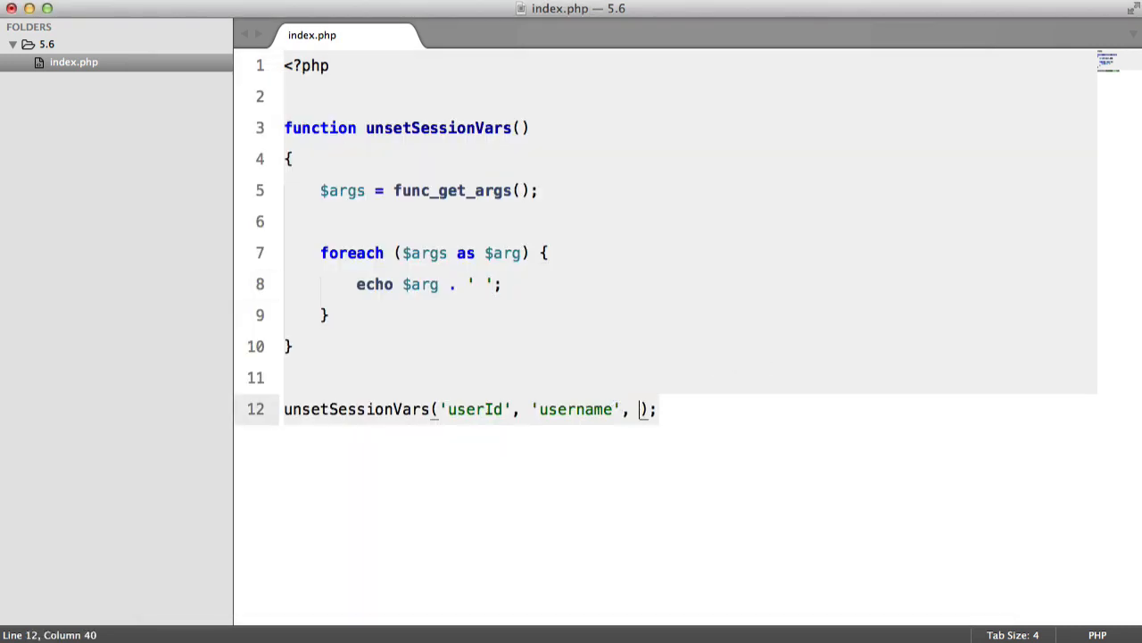
type("3, 4, 5, 6, 7, 8")
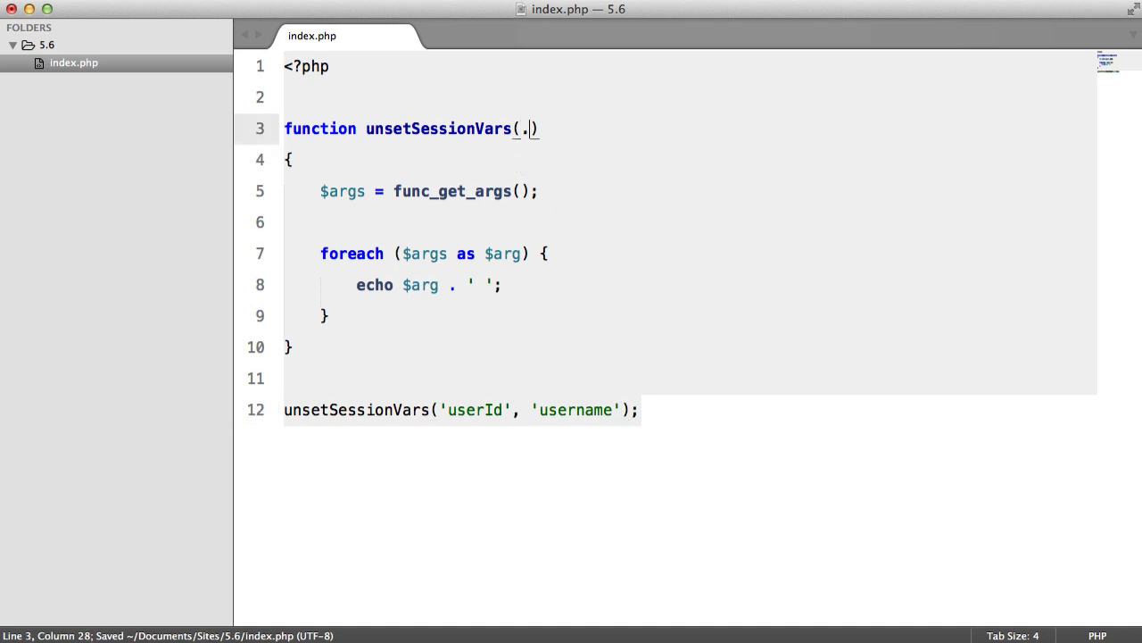
Step: Change the unsetSessionVars signature to take ...$args
type("..")
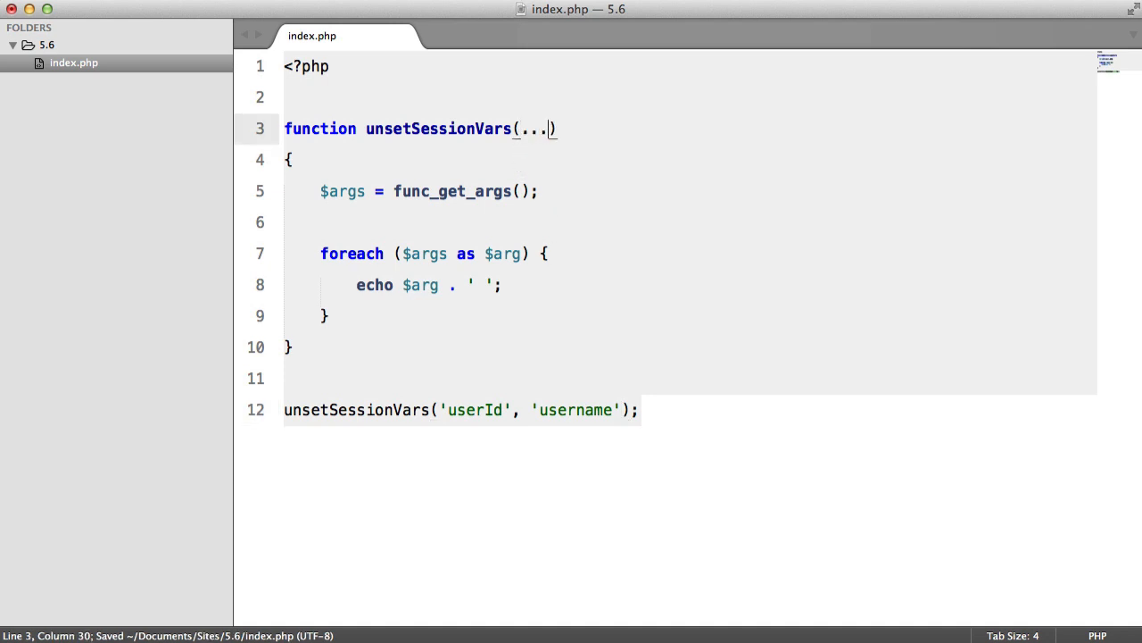
type("$args")
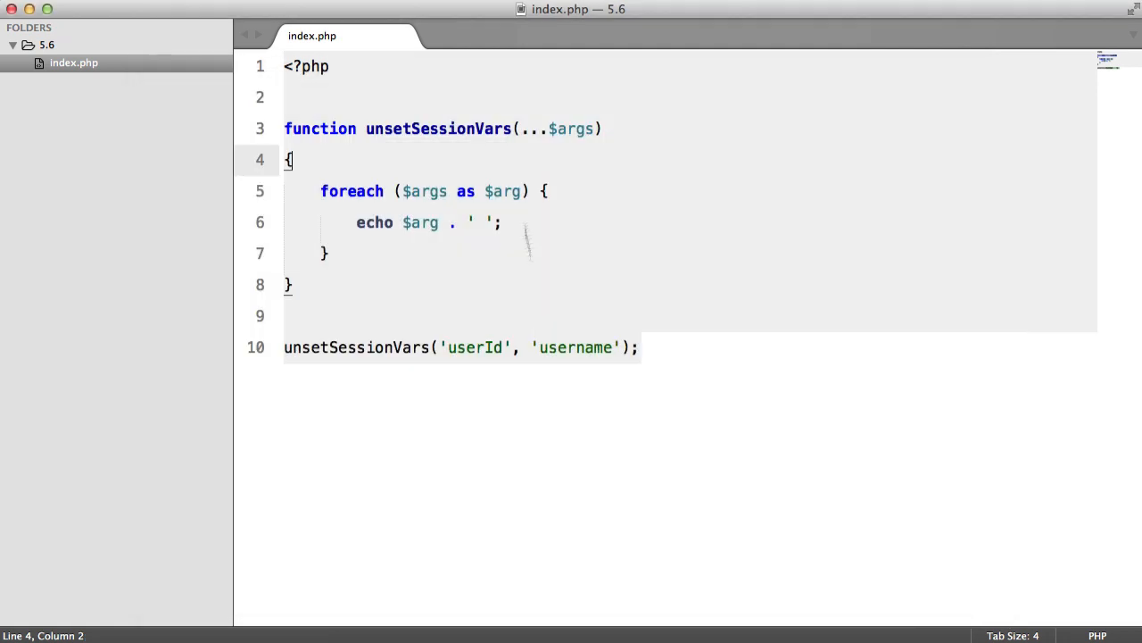
Step: Add a leading $foo parameter and echo $foo . ' ' at the function's top
left_click(518, 128)
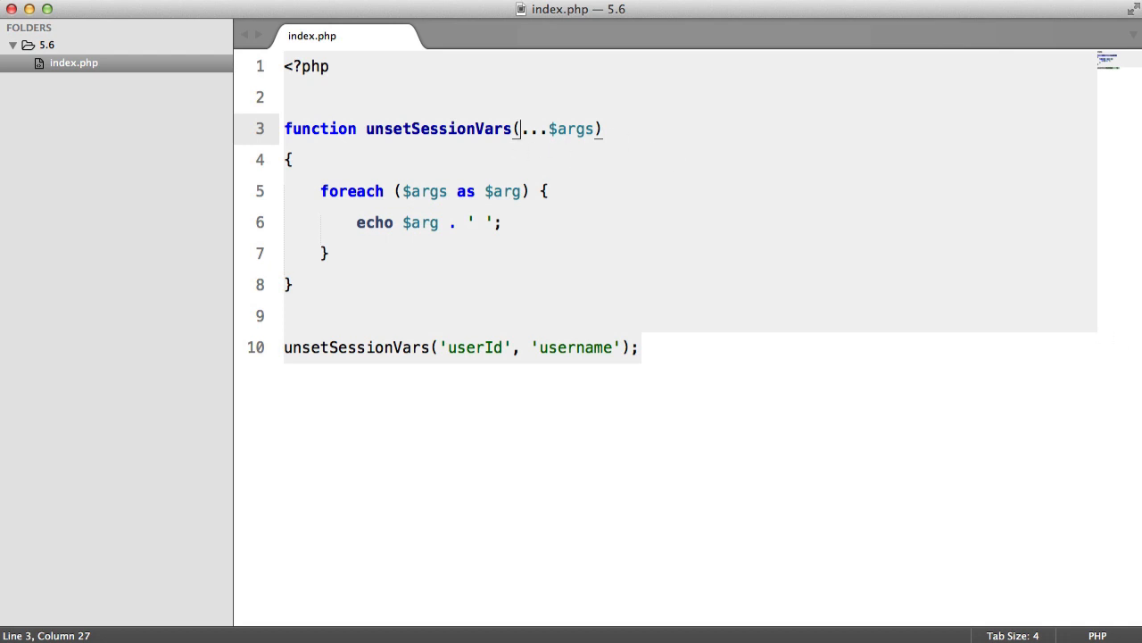
type("$foo,")
type("echo")
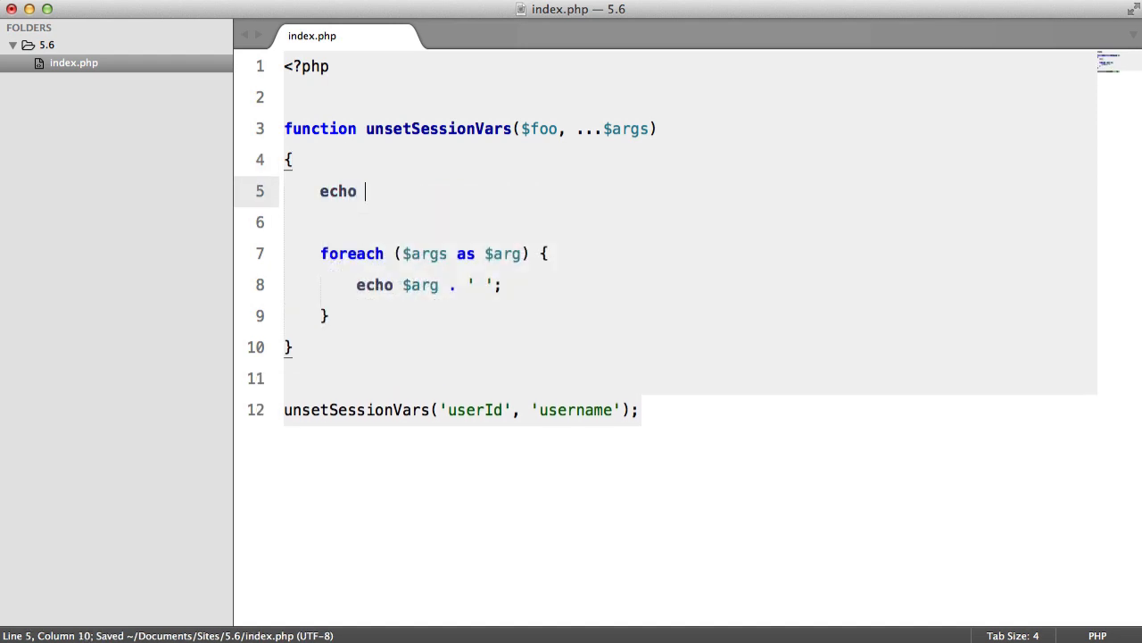
type("$foo ;")
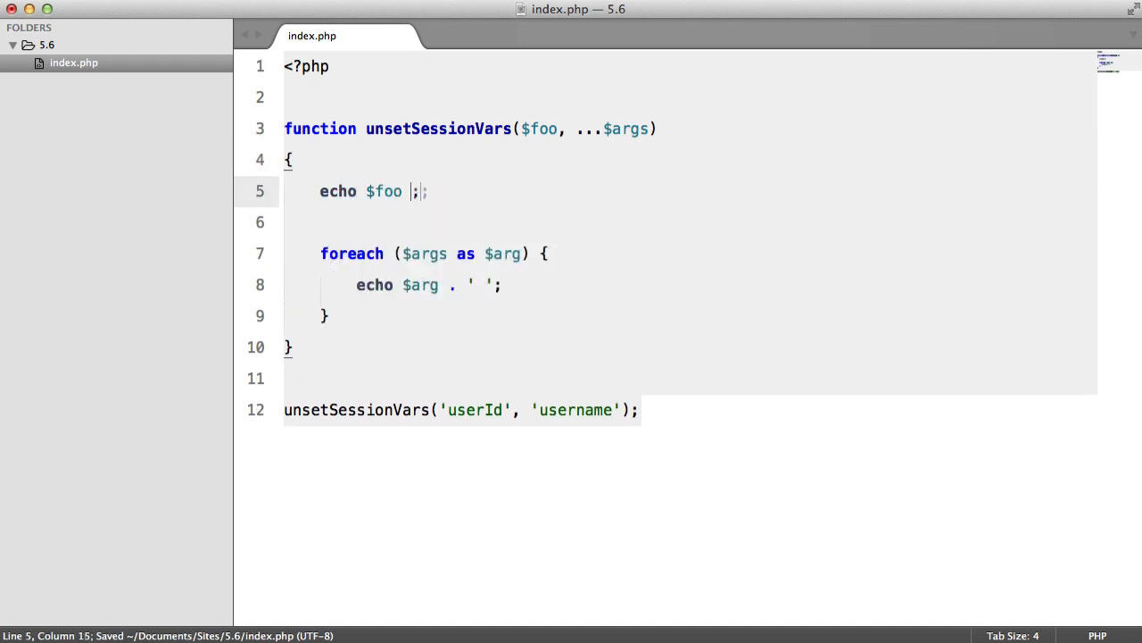
type(". ' '")
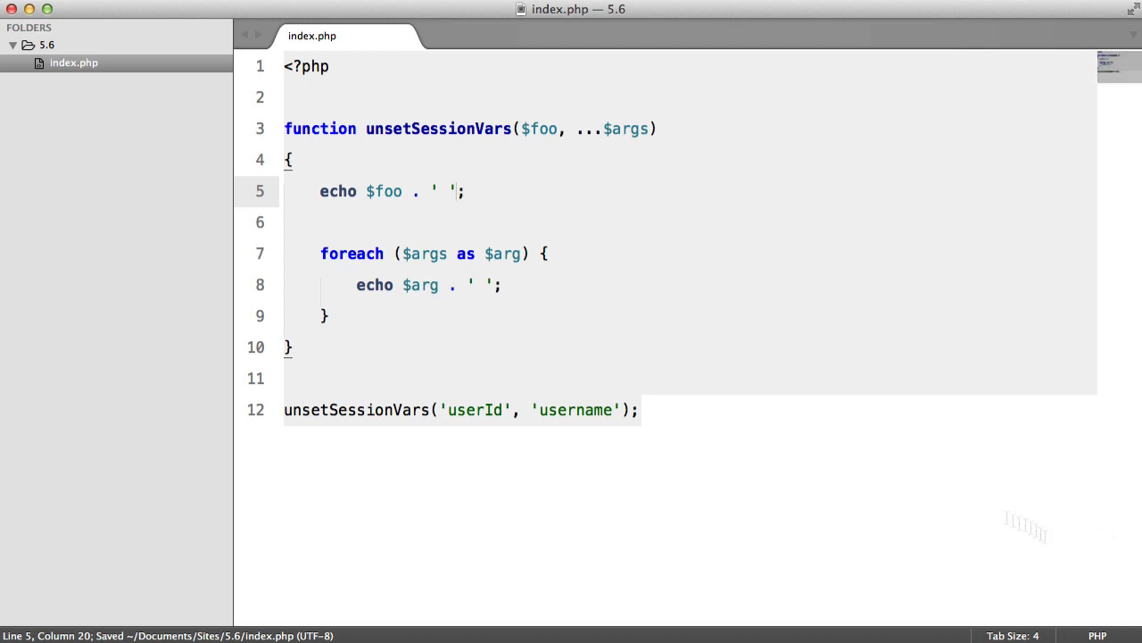
left_click(437, 409)
type("'bar', ")
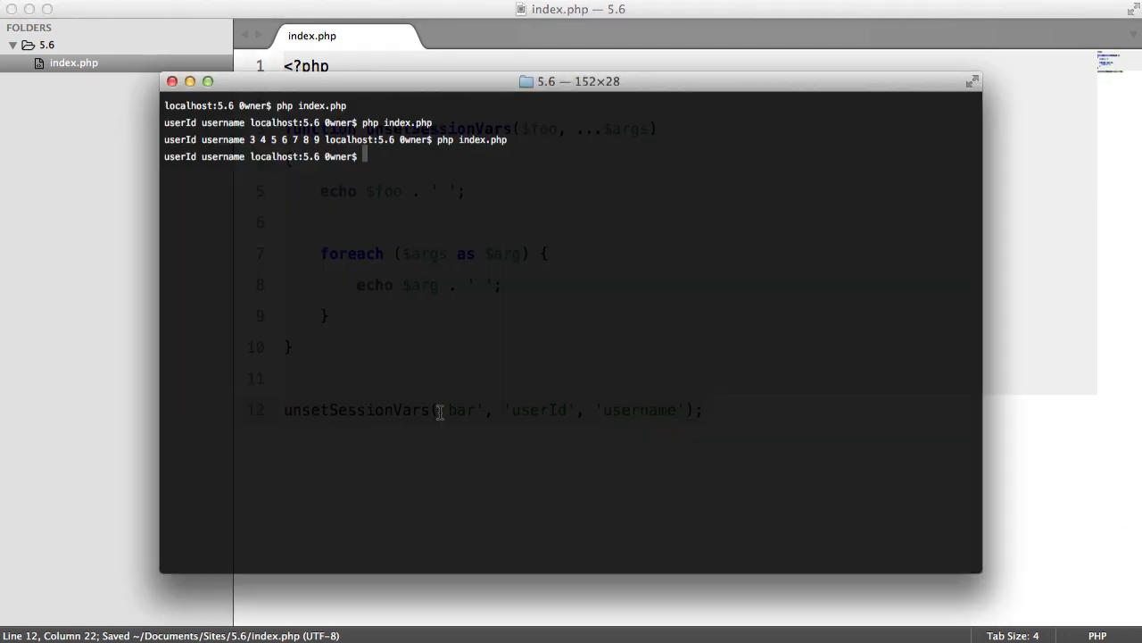
Step: Rerun php index.php in Terminal to print bar userId username
key("Return")
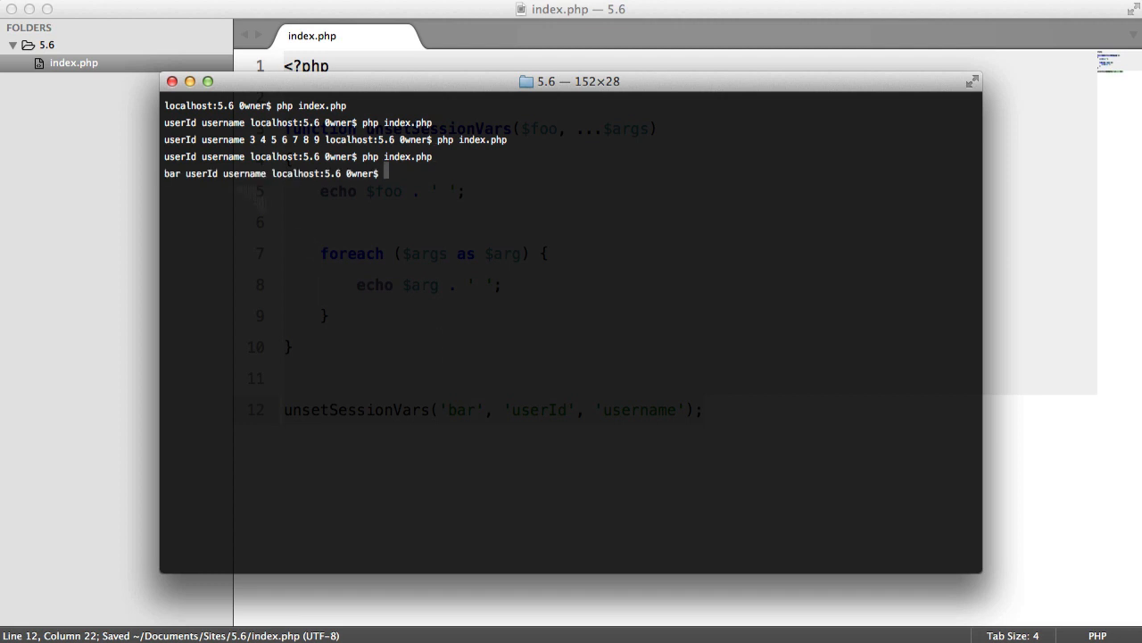